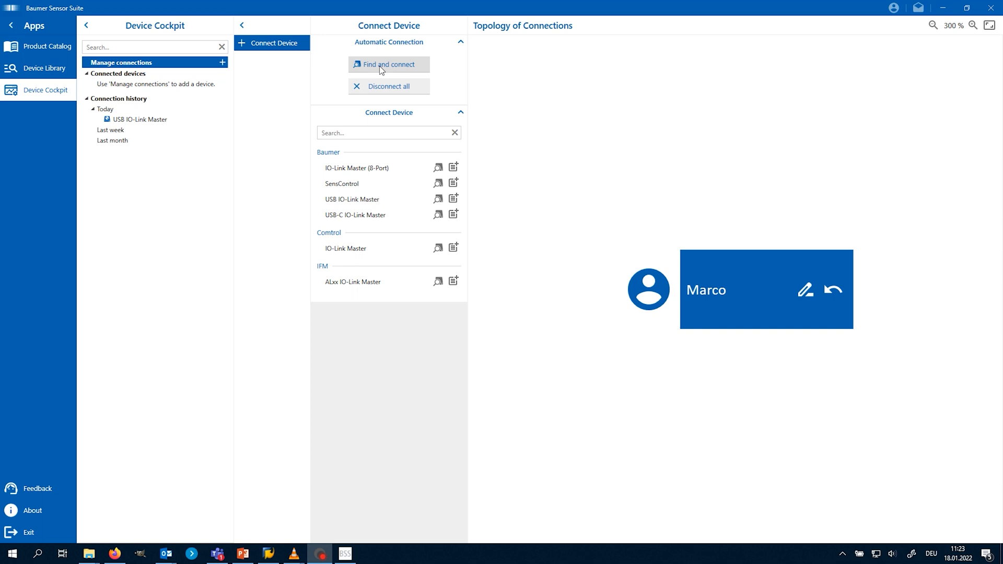
- Find and connect the USB-C IO-Link master, then bring up the EB200E add-on view
left_click(388, 63)
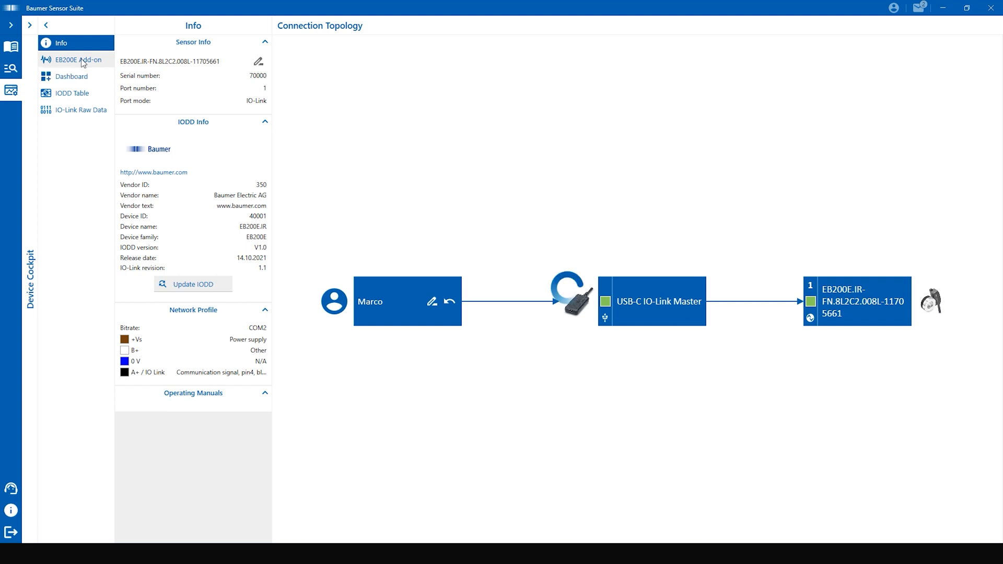
left_click(78, 60)
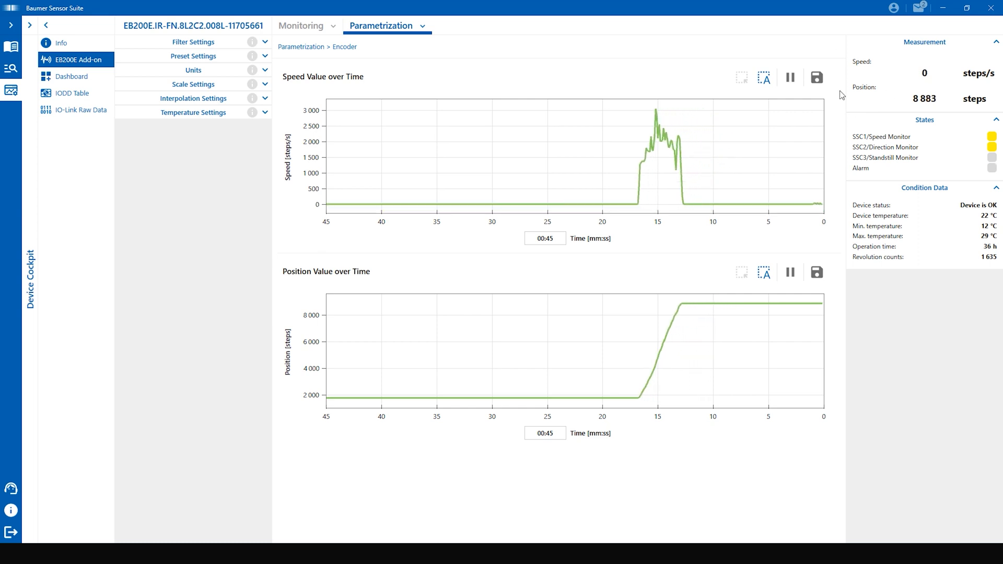
mouse_move(982, 181)
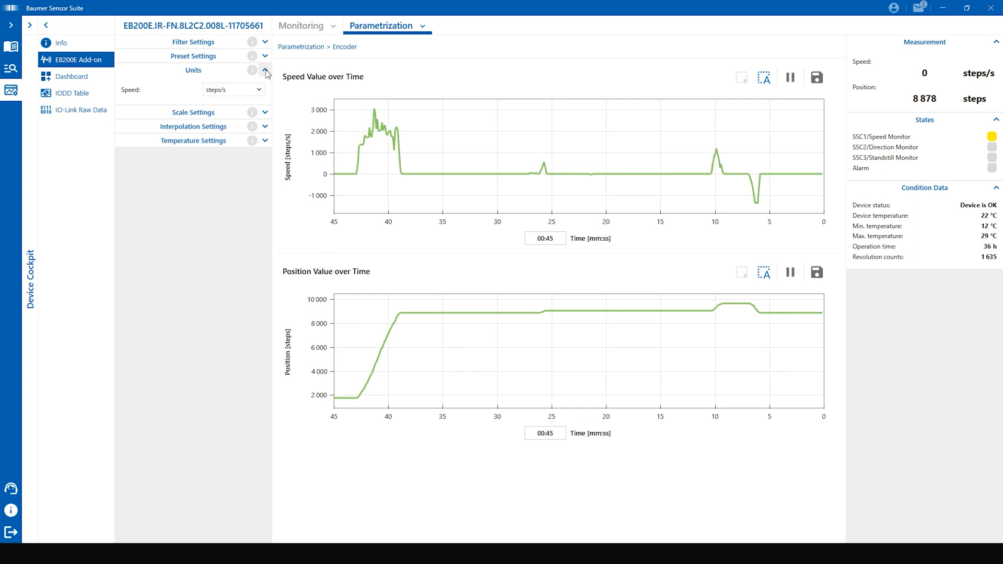
- Expand Scale Settings and Interpolation Settings, showing 8-fold at 2,048 steps per revolution
left_click(259, 88)
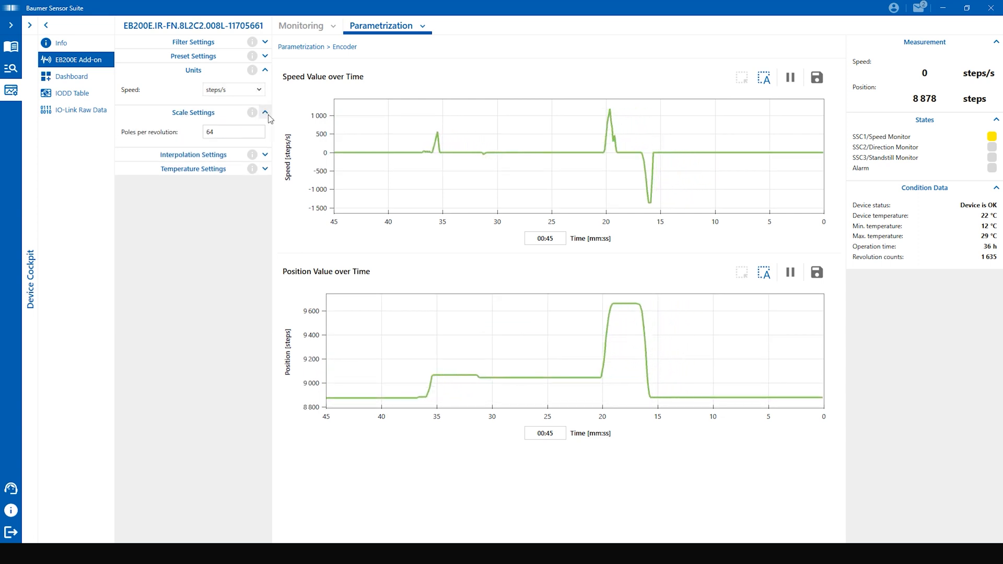
left_click(233, 89)
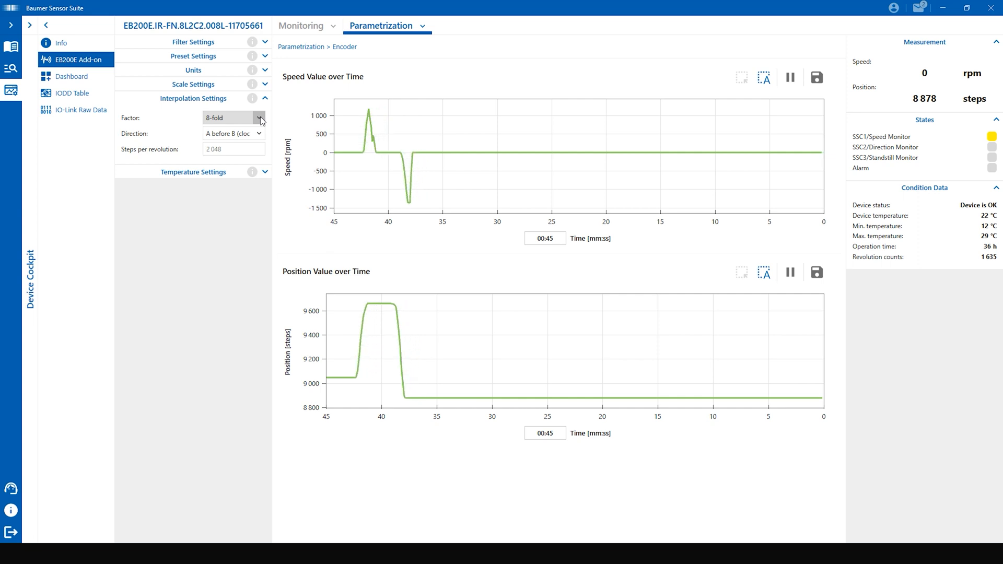
- Choose 16-fold as the interpolation factor, giving 4,096 steps per revolution
left_click(259, 118)
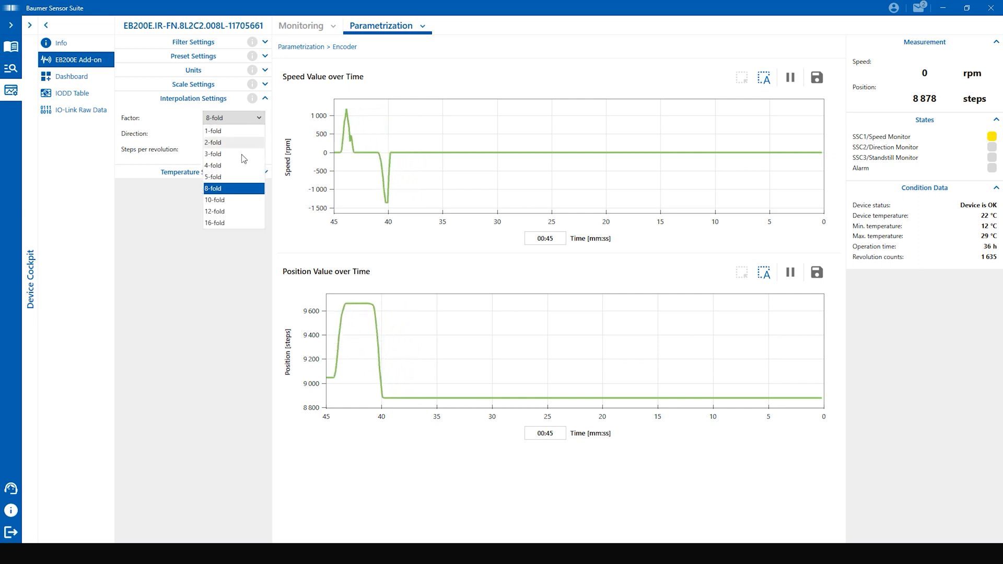
left_click(215, 223)
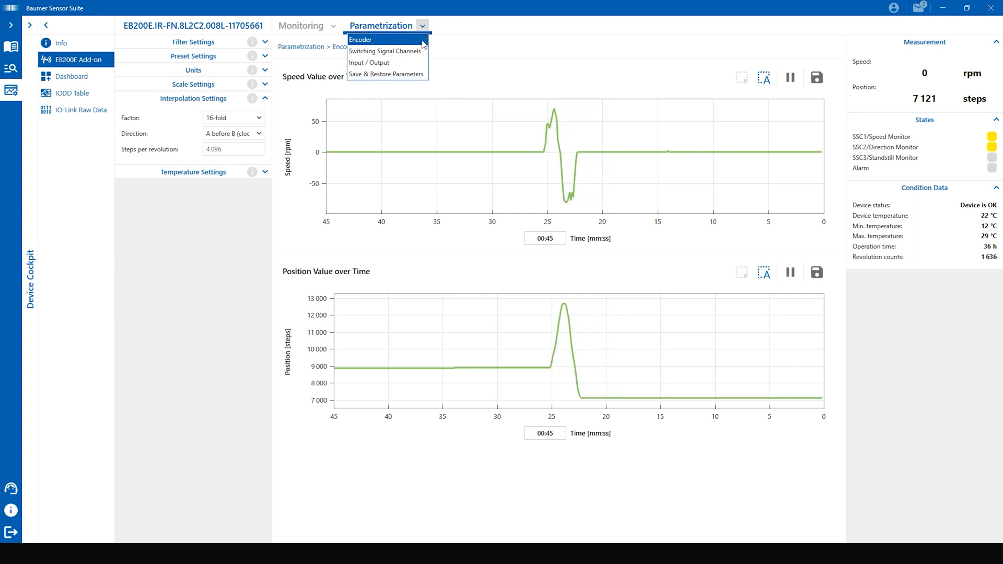
mouse_move(385, 50)
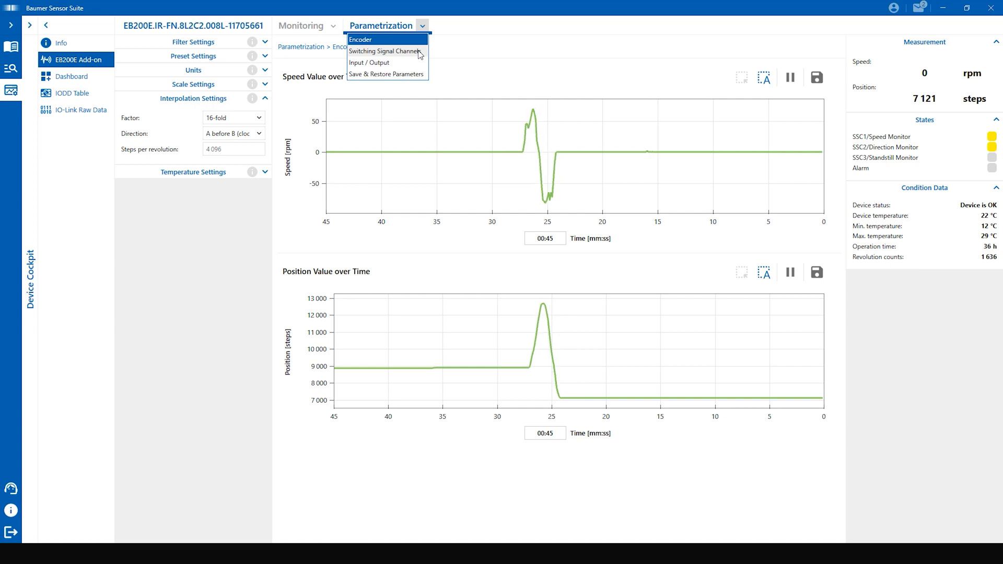
- In Switching Signal Channels, give the SSC1 speed monitor window mode with 75 rpm maximum and 0 rpm minimum
left_click(385, 50)
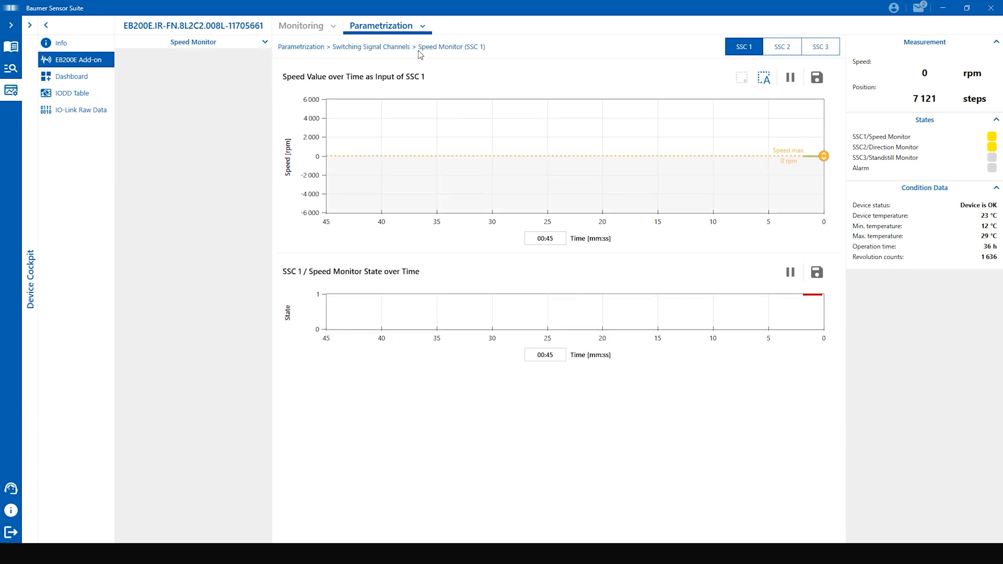
left_click(264, 41)
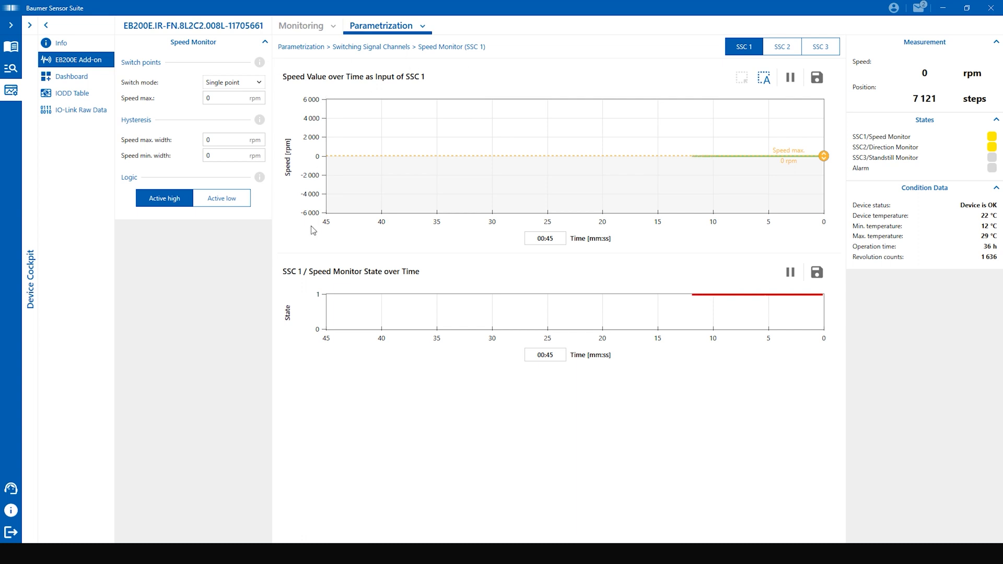
mouse_move(640, 272)
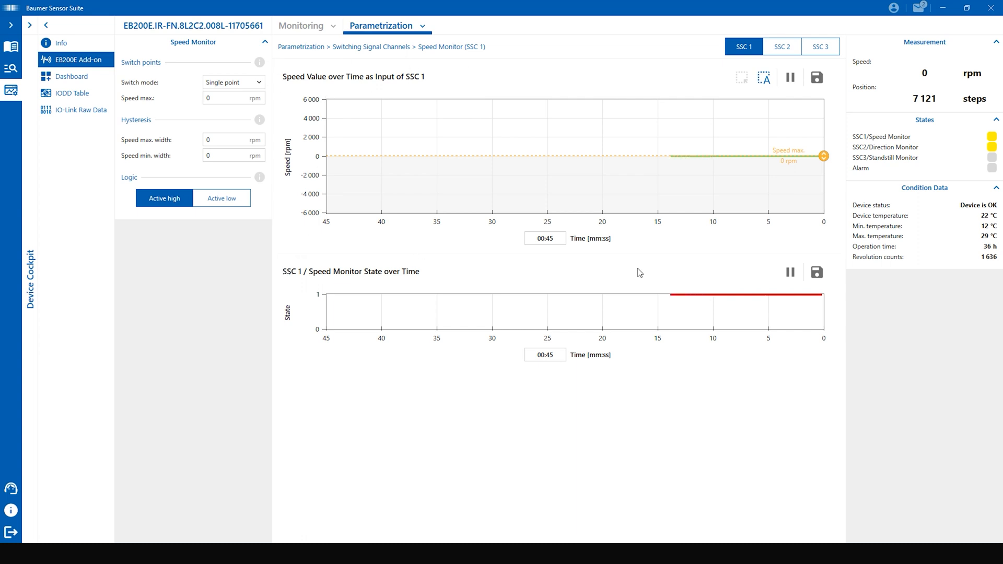
mouse_move(680, 273)
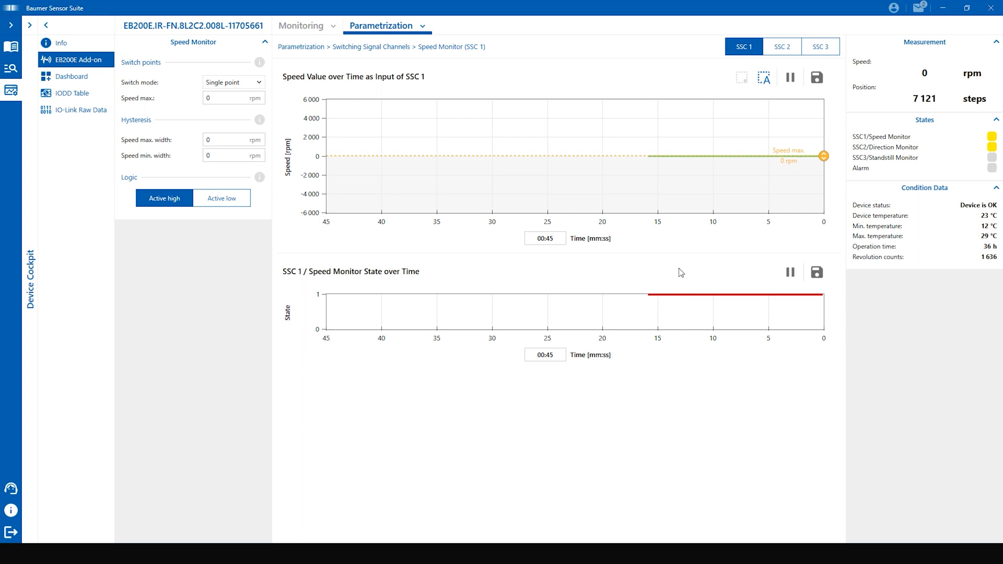
mouse_move(711, 232)
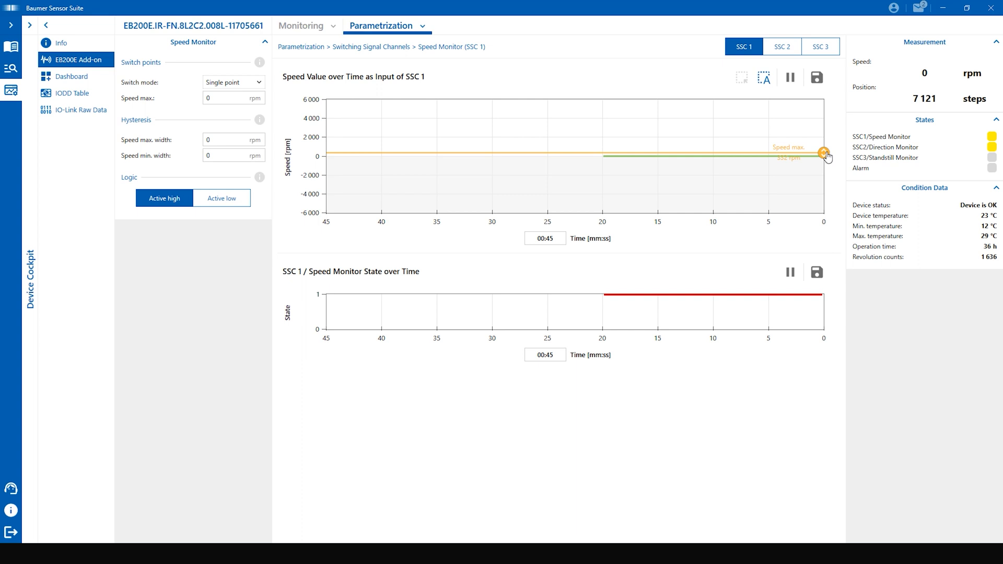
left_click_drag(824, 155, 824, 141)
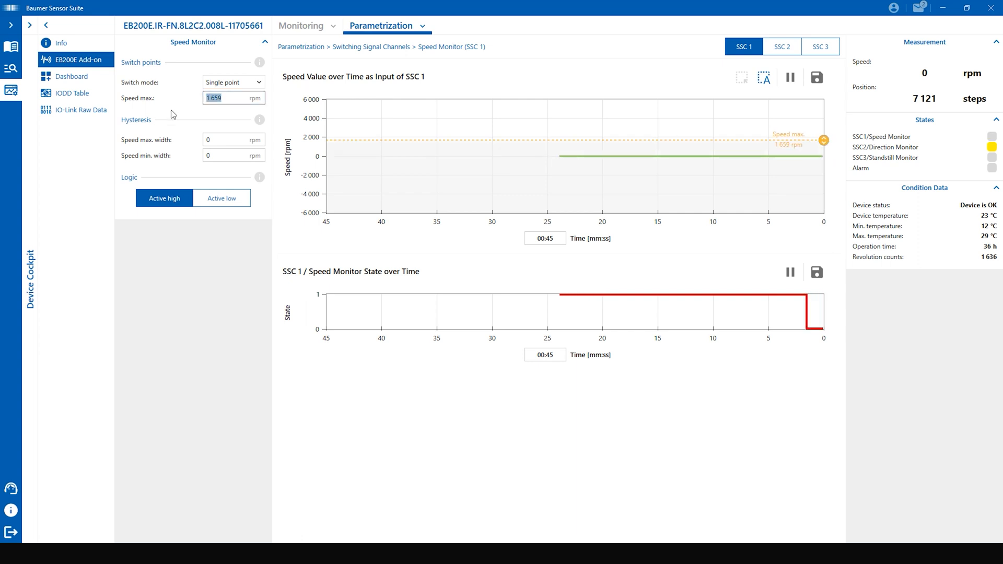
type("75")
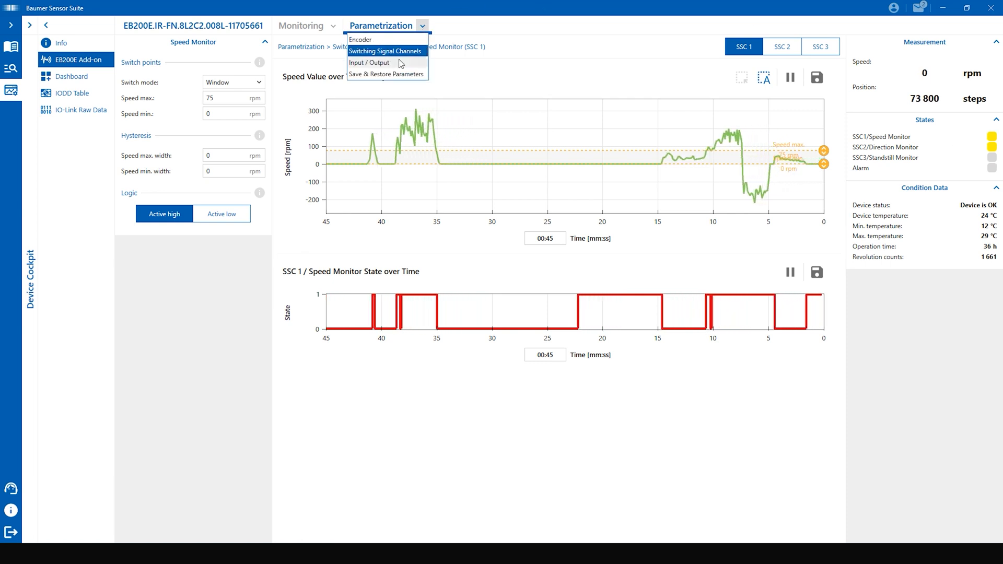
- In Input / Output, review the current settings for Output A and Output B
left_click(369, 63)
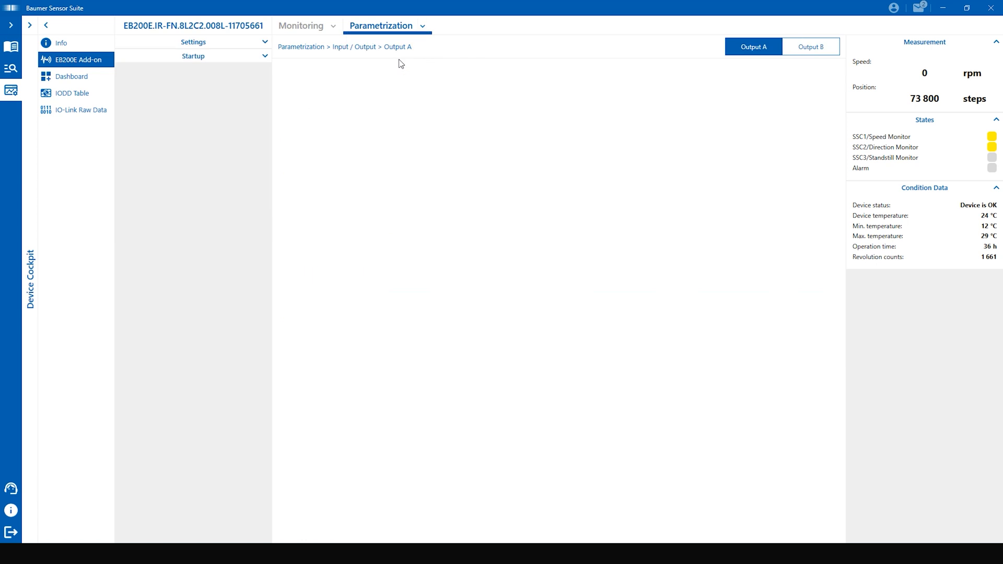
left_click(263, 42)
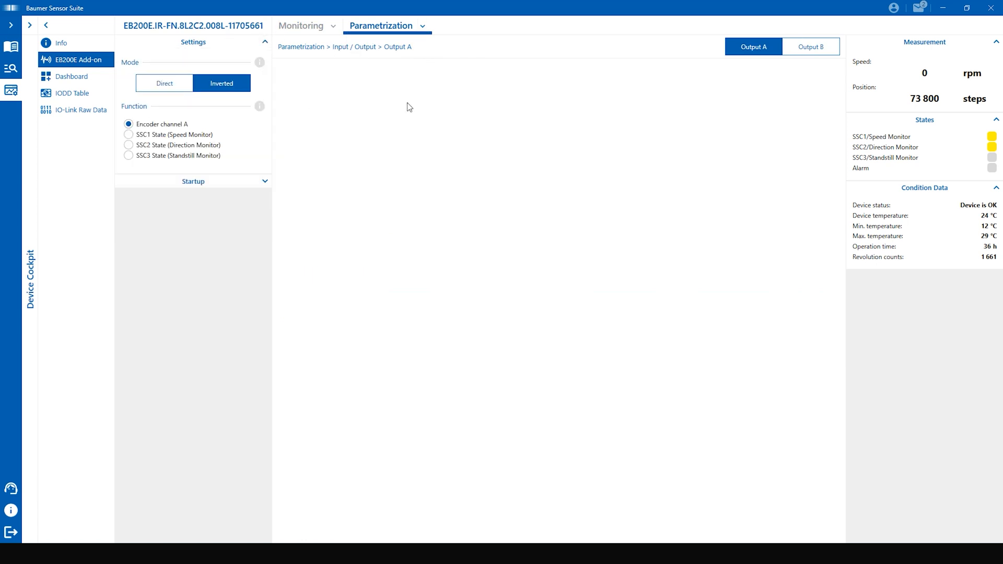
left_click(811, 46)
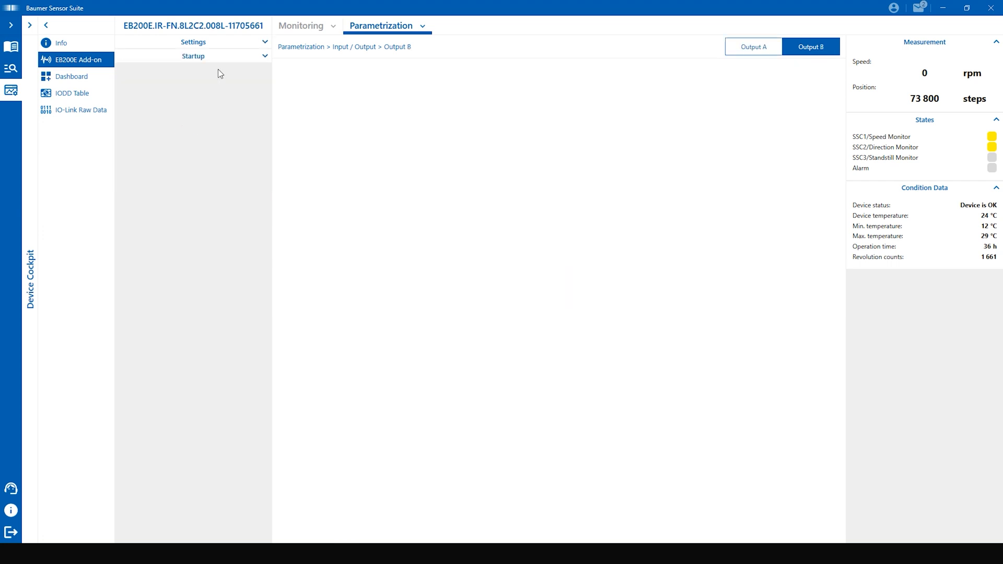
left_click(193, 41)
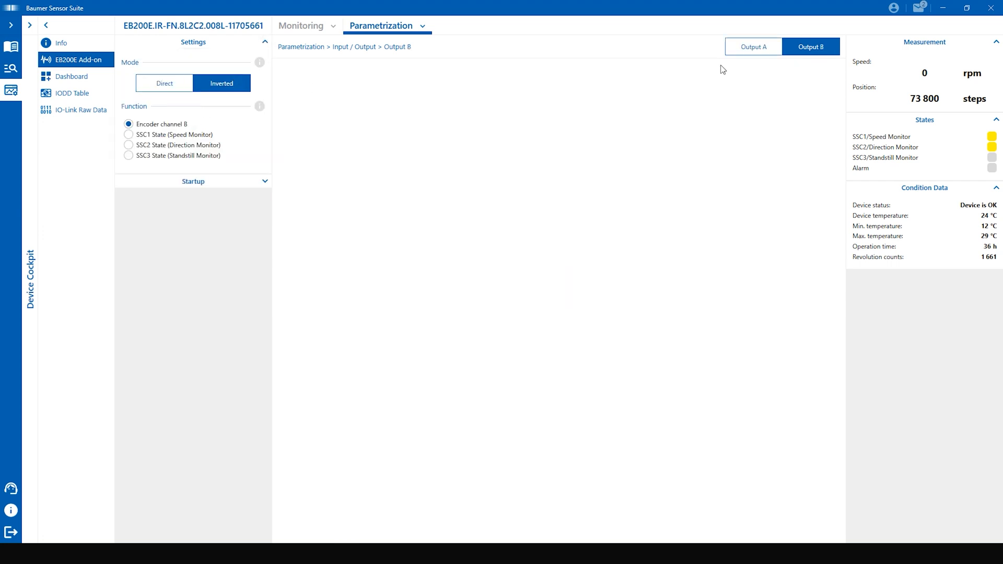
left_click(754, 46)
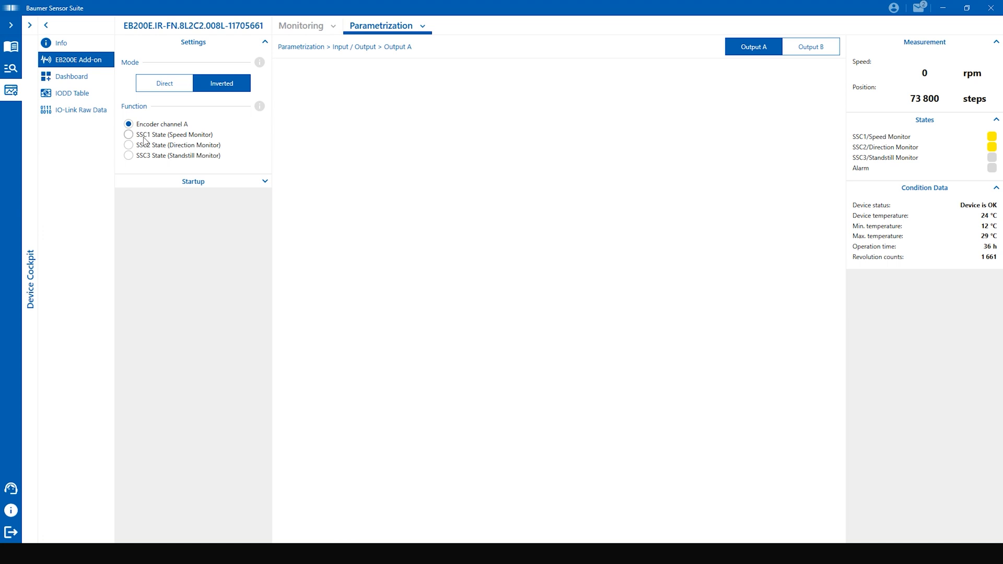
- Drive Output A from SSC1 speed monitor state, keeping its signal inverted
left_click(129, 134)
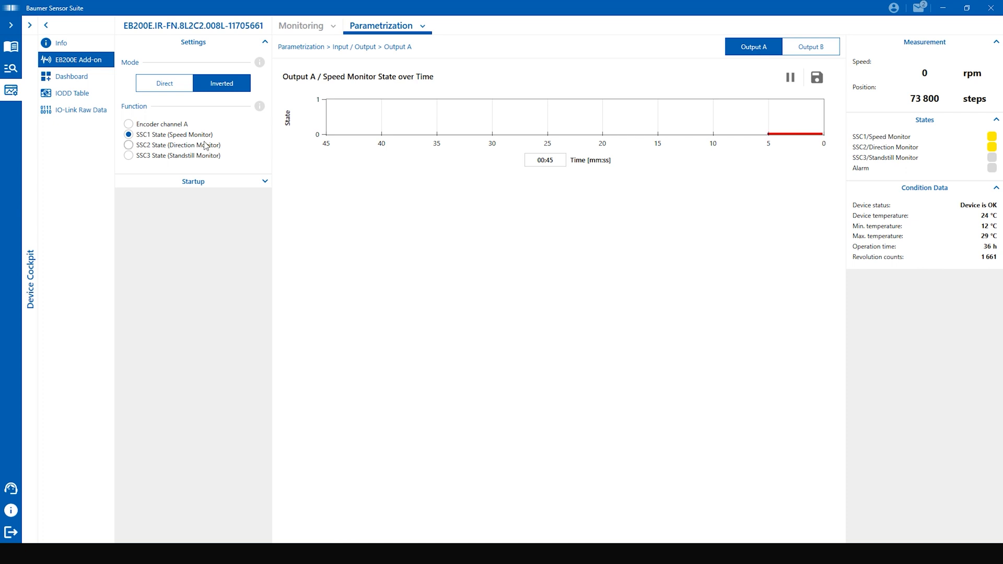
left_click(164, 84)
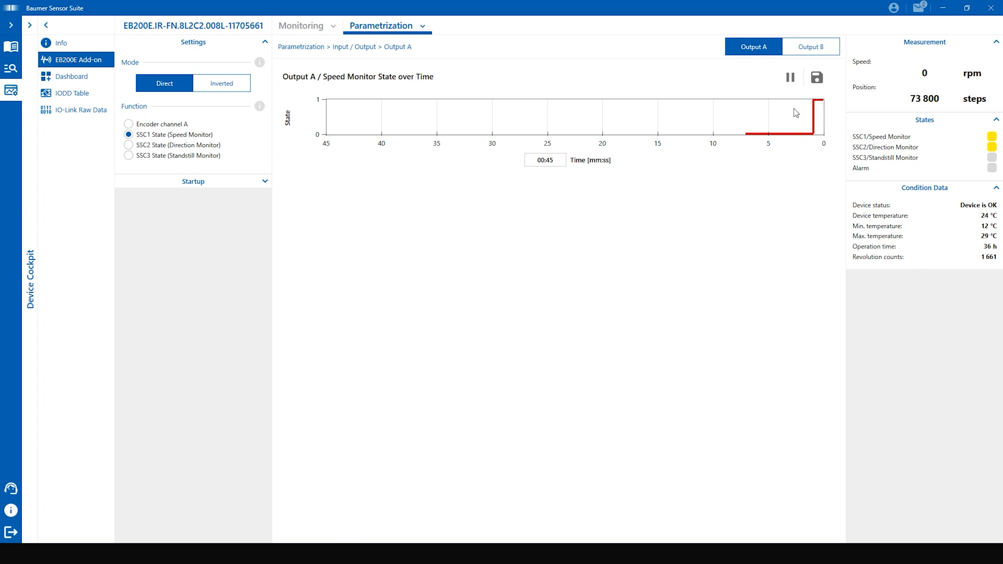
left_click(221, 84)
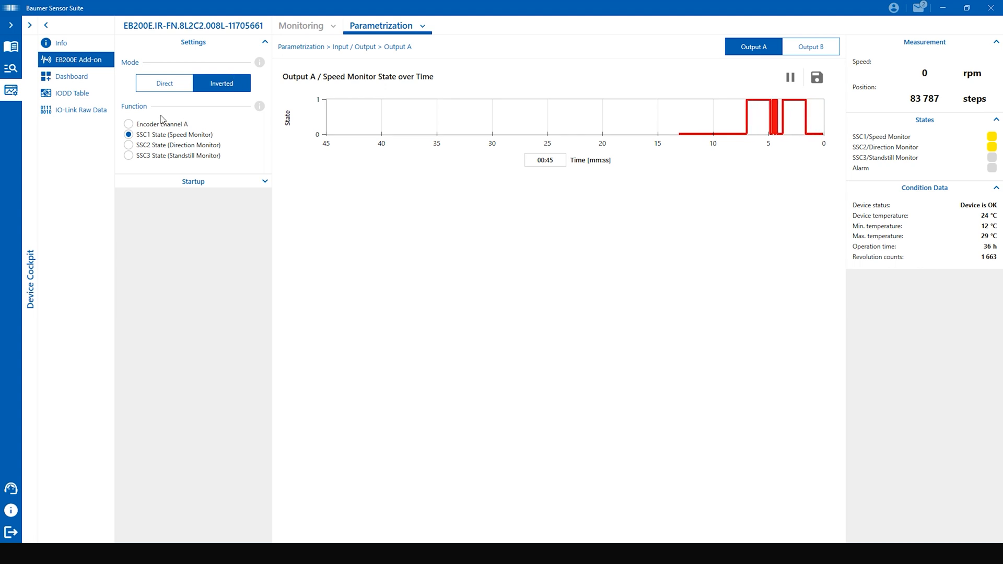
- Drive Output B from the SSC3 standstill monitor state
left_click(810, 46)
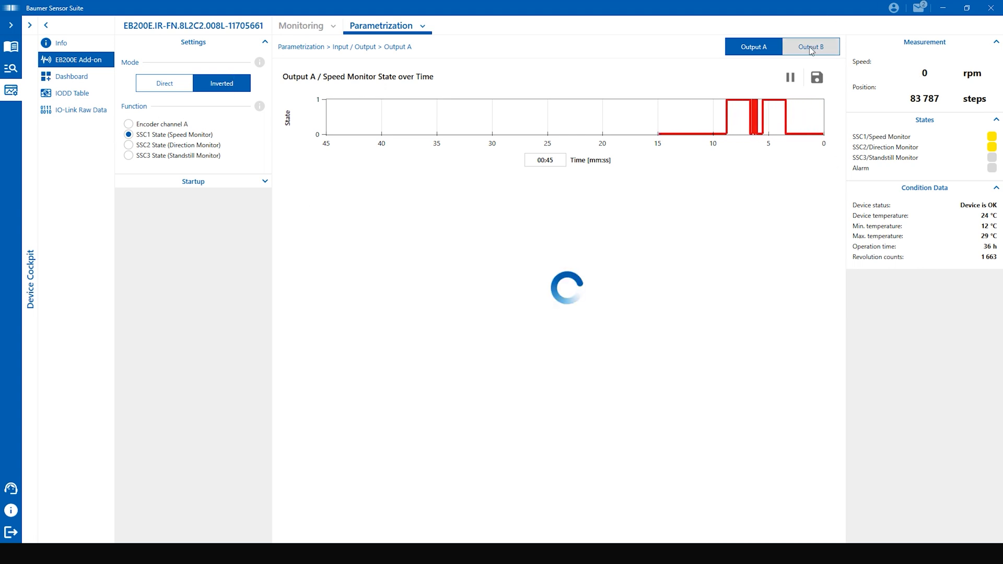
left_click(810, 46)
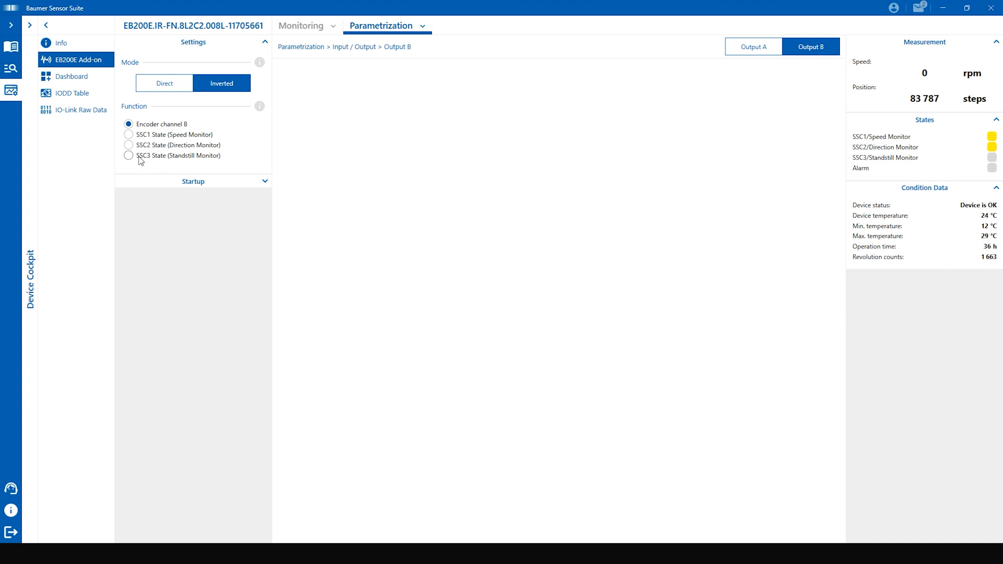
left_click(128, 156)
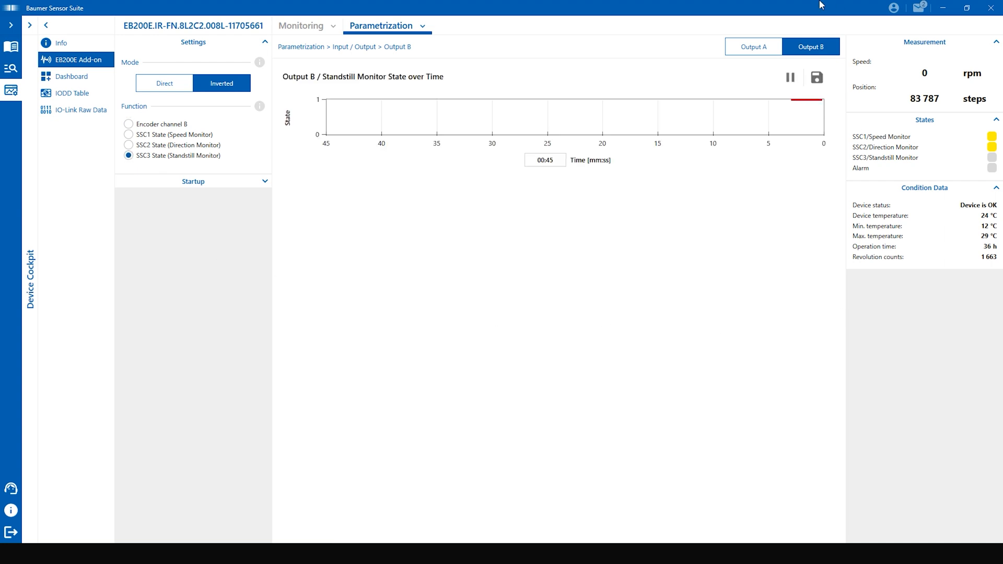
mouse_move(734, 4)
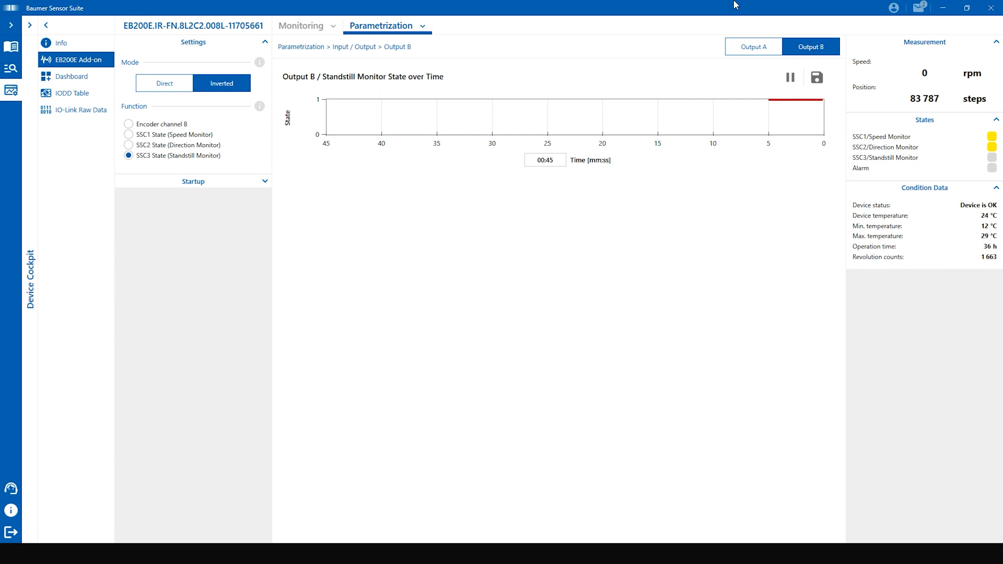
mouse_move(711, 105)
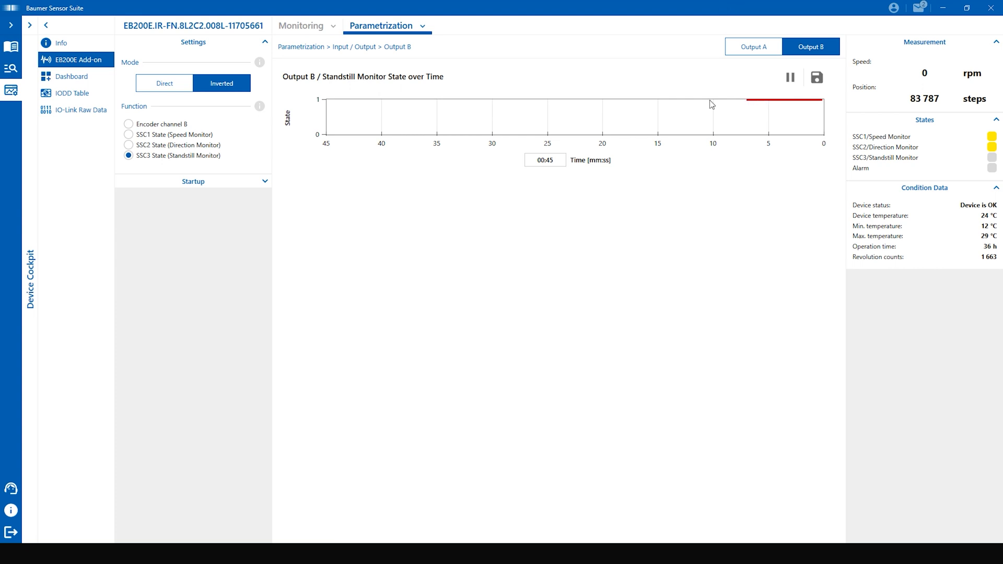